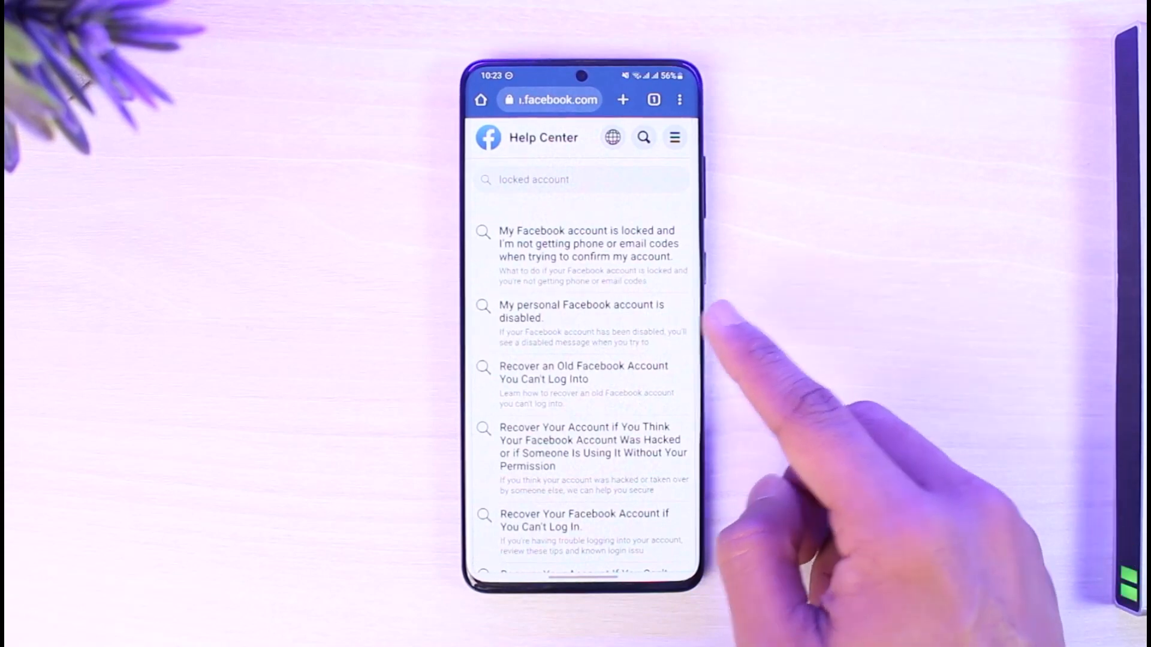
Open the 'My personal Facebook account is disabled' article from the 'locked account' search results.
left_click(583, 312)
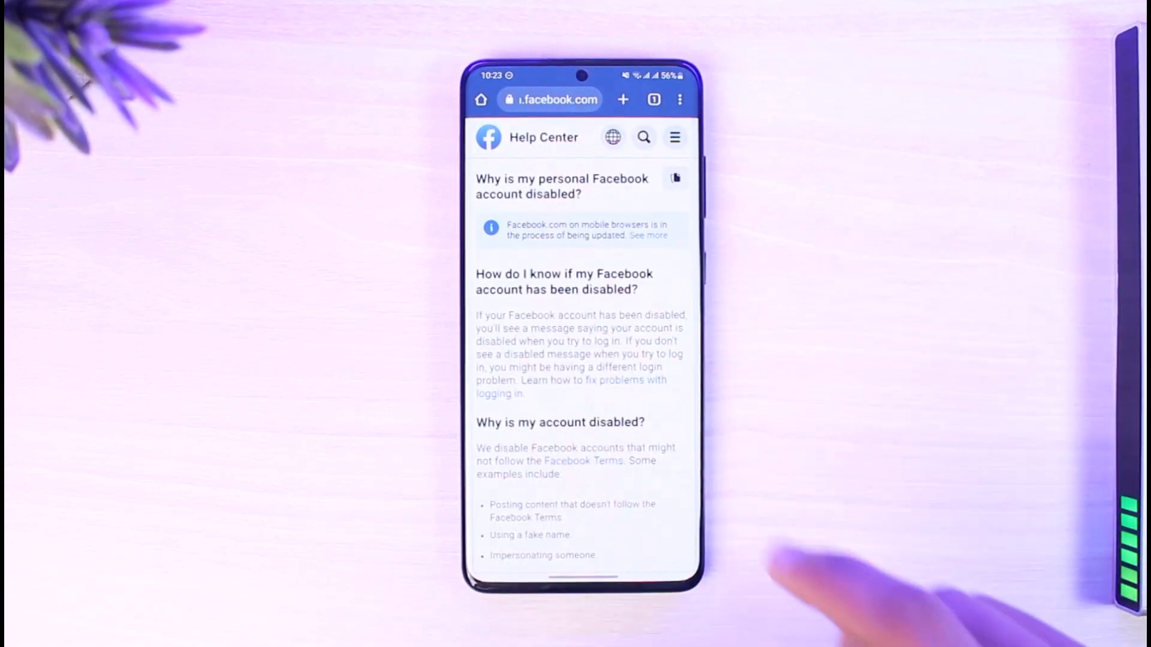
mouse_move(646, 397)
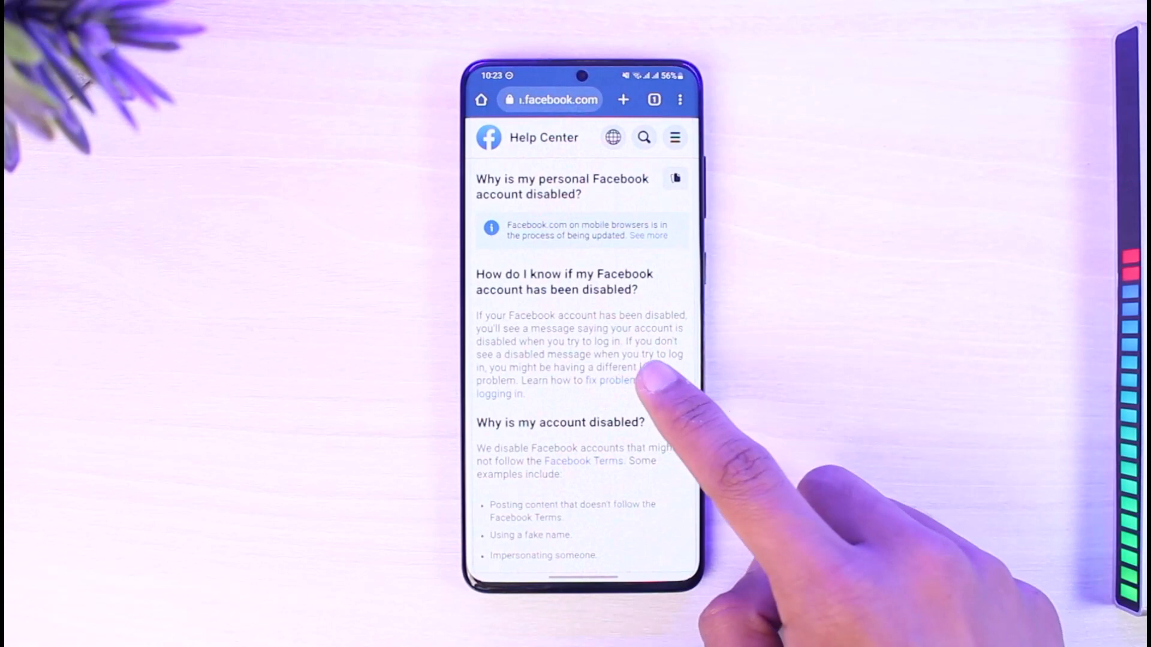